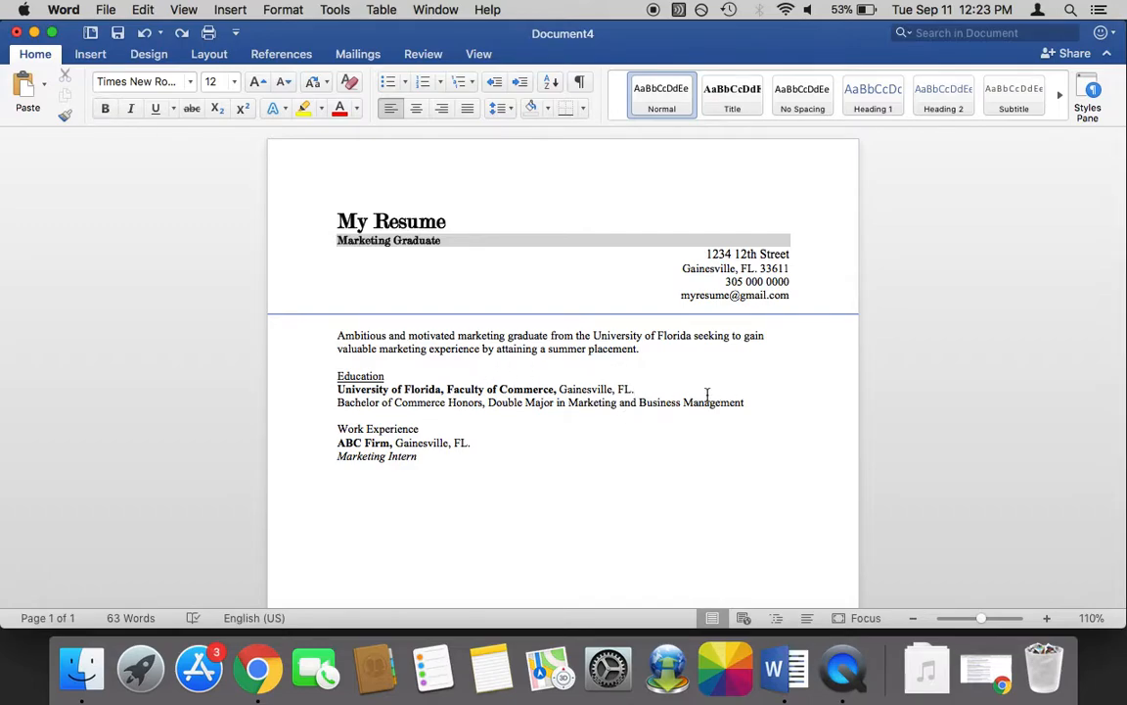
Step: Place the cursor after the University line and turn on the rulers from the View menu
left_click(634, 387)
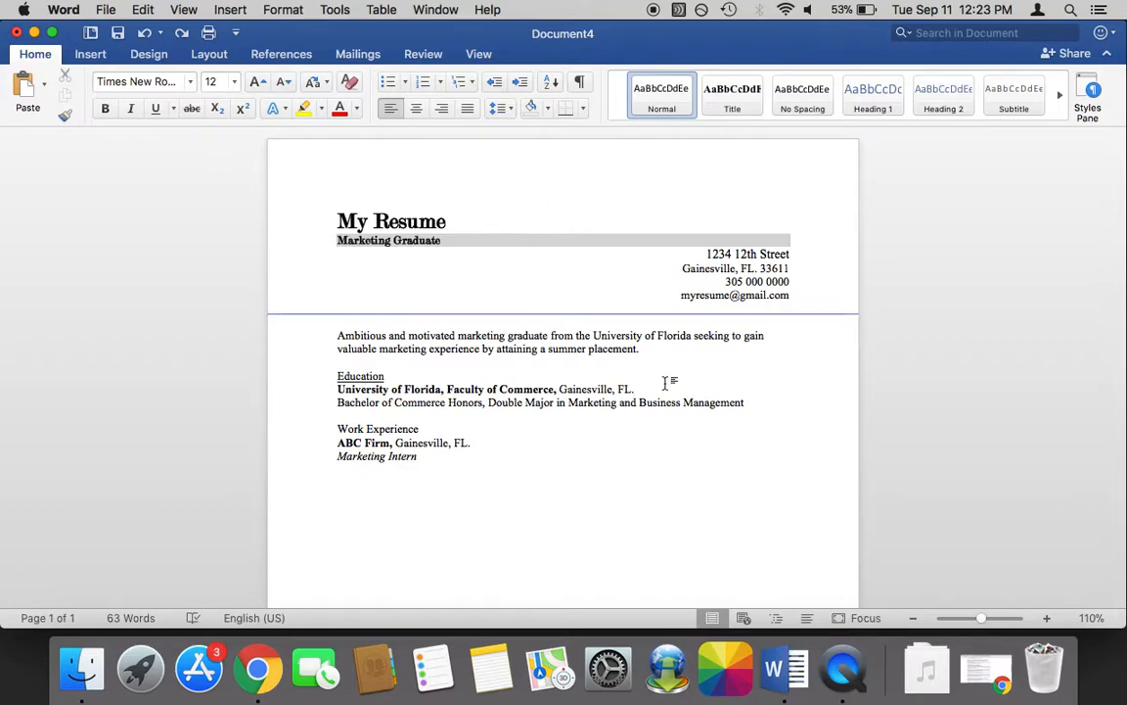
left_click(634, 388)
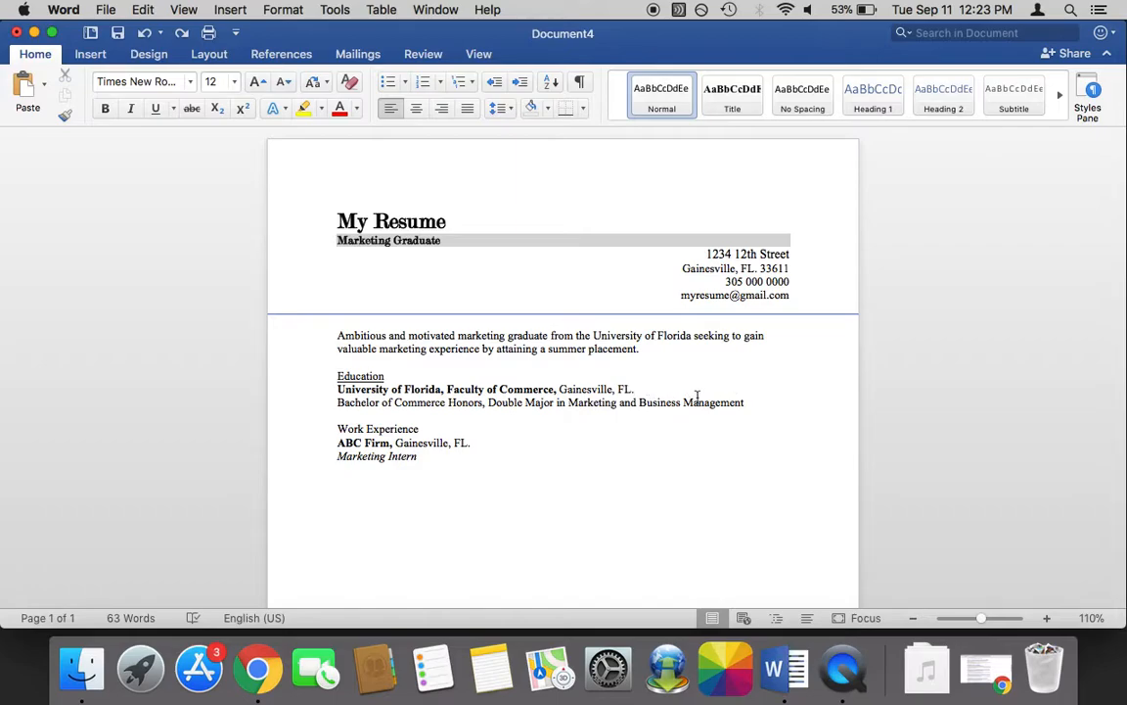
left_click(634, 388)
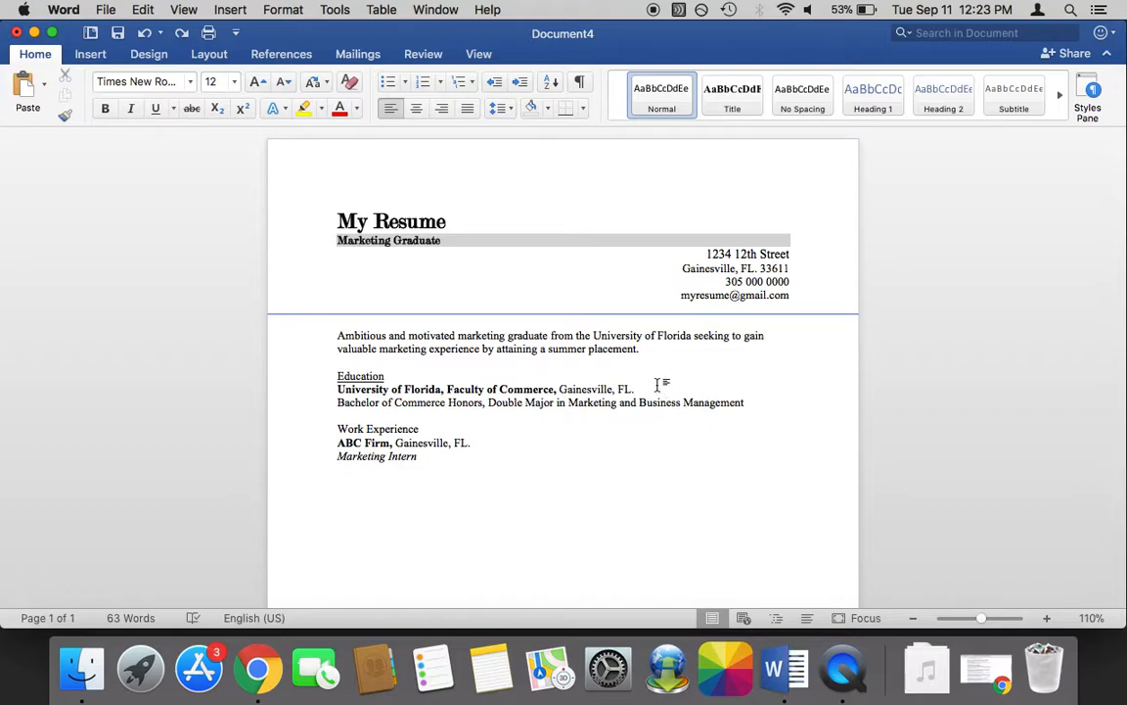
left_click(634, 387)
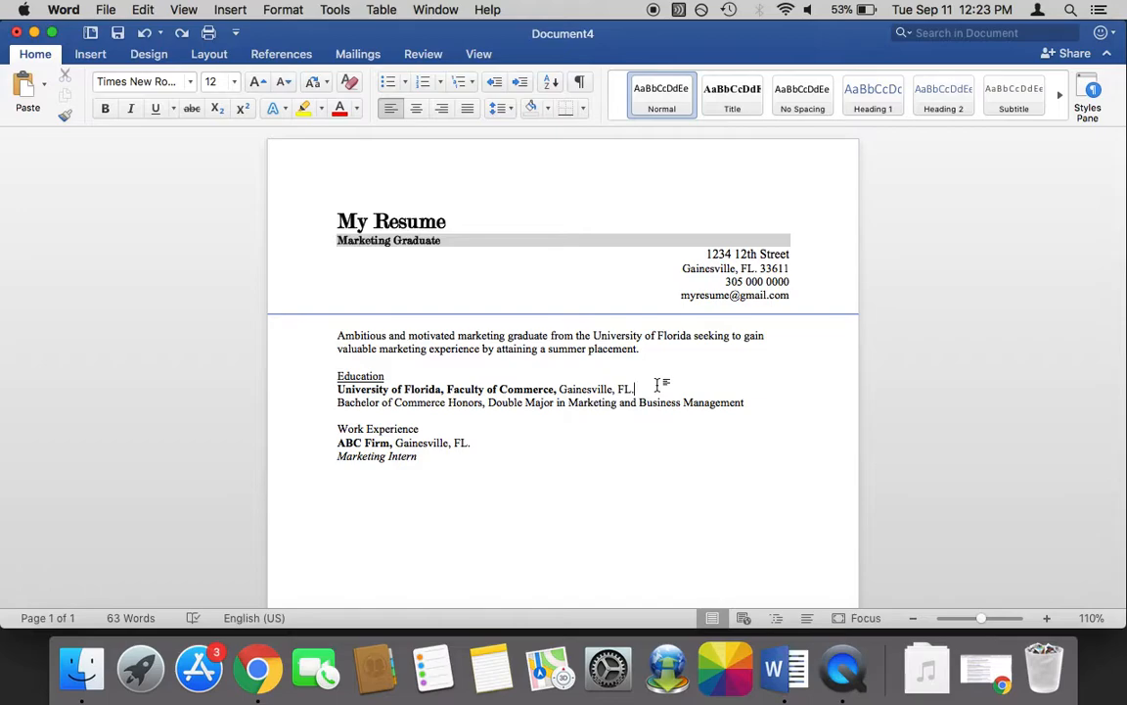
mouse_move(16, 157)
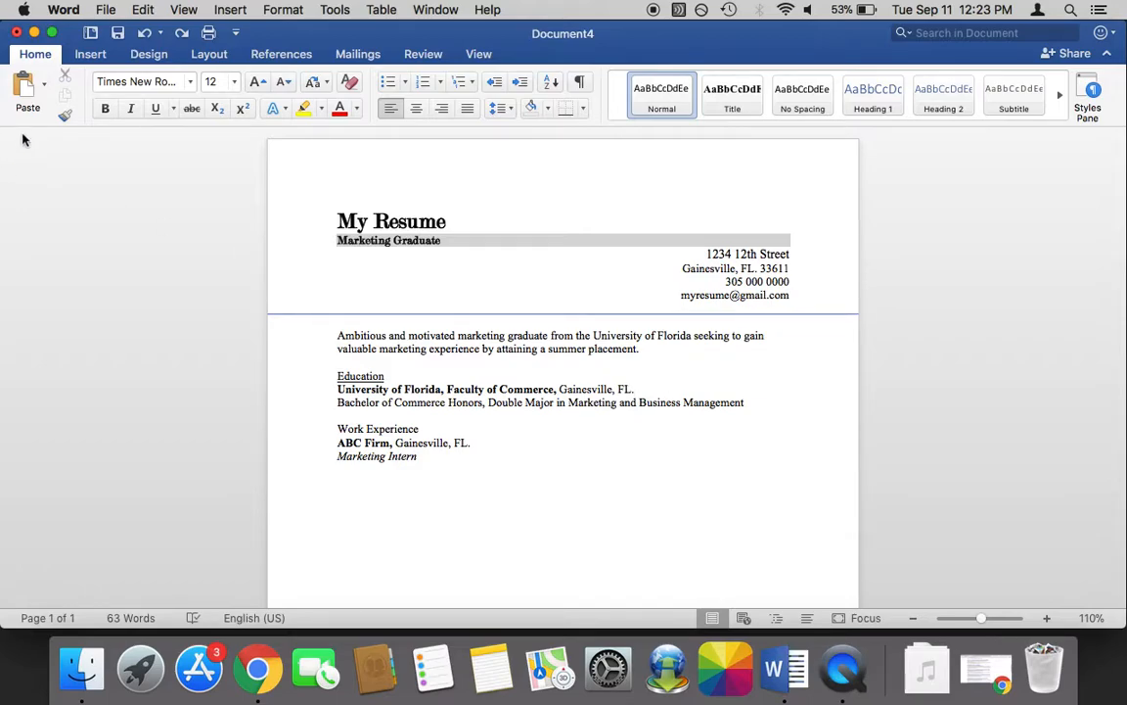
left_click(634, 388)
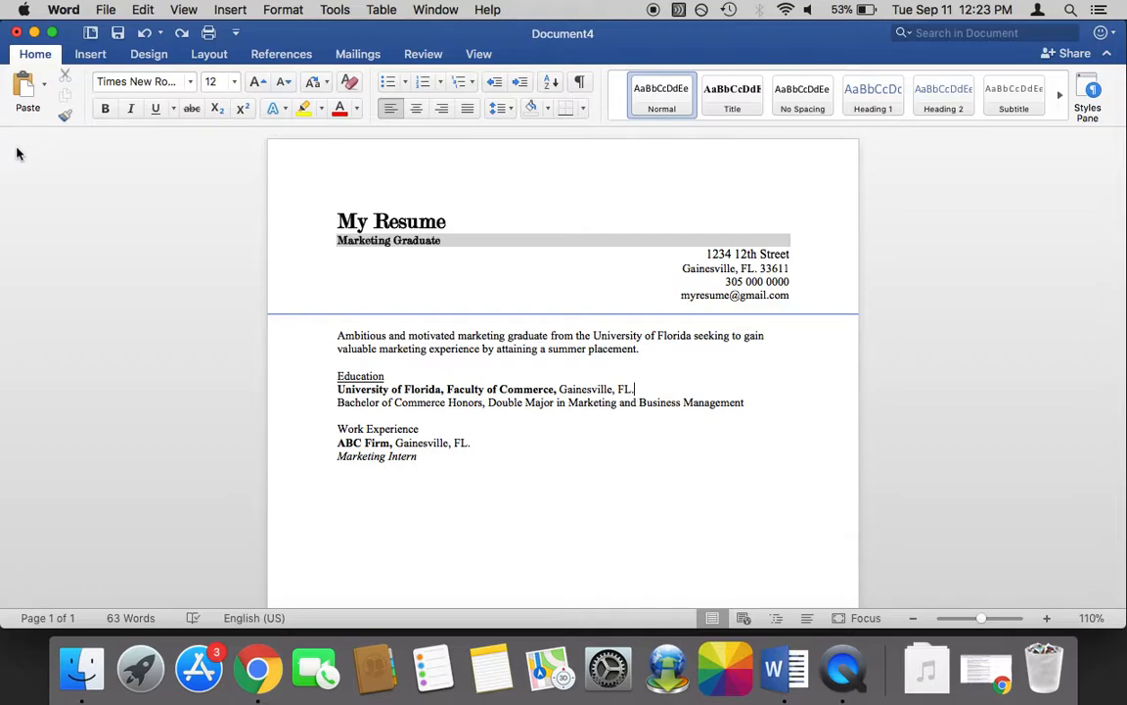
mouse_move(489, 282)
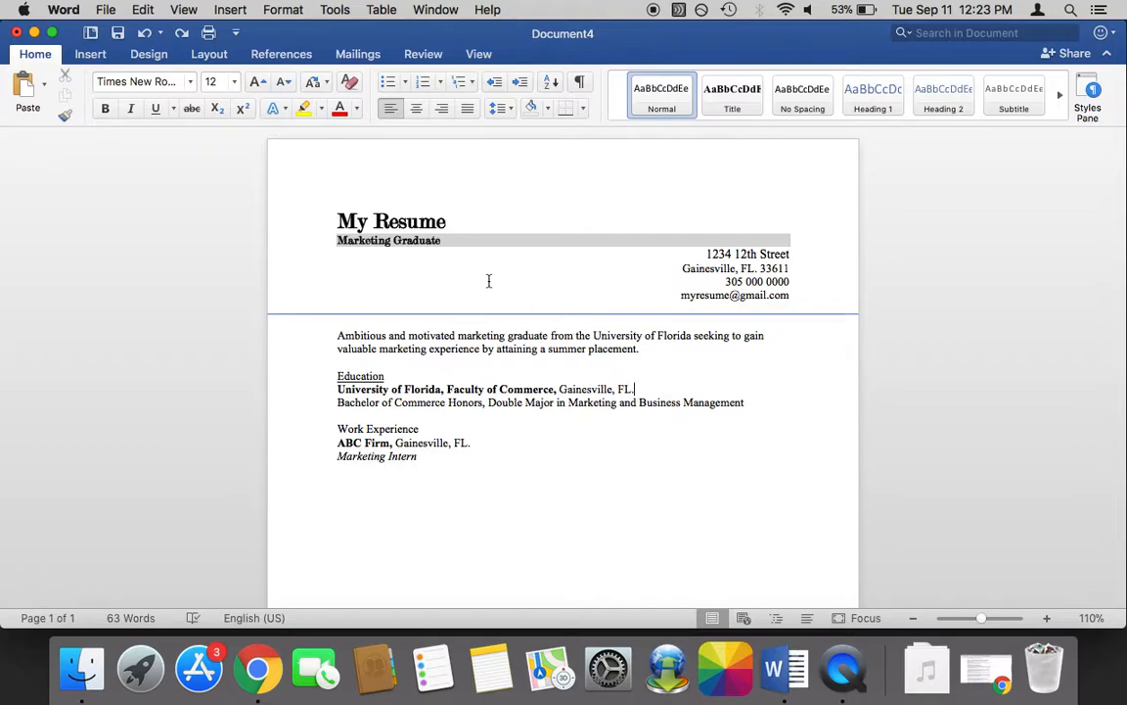
left_click(184, 8)
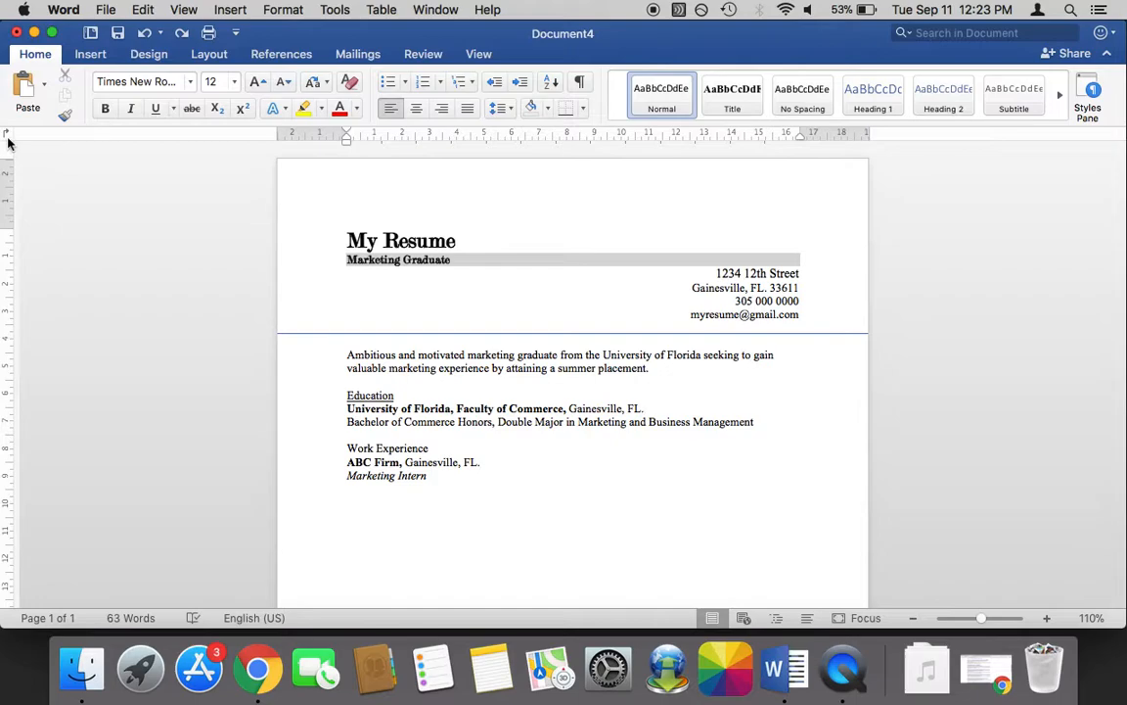
Step: Add a right-margin tab stop and enter 2014-2018 at the right end of the University of Florida line
left_click(642, 409)
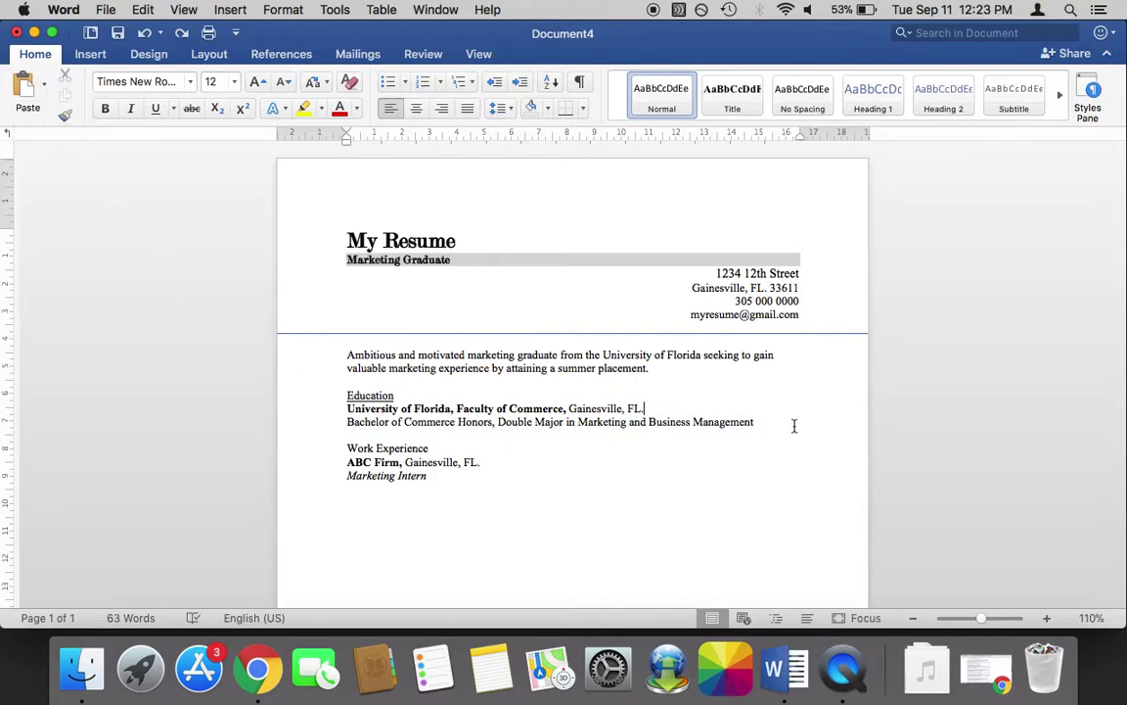
mouse_move(693, 407)
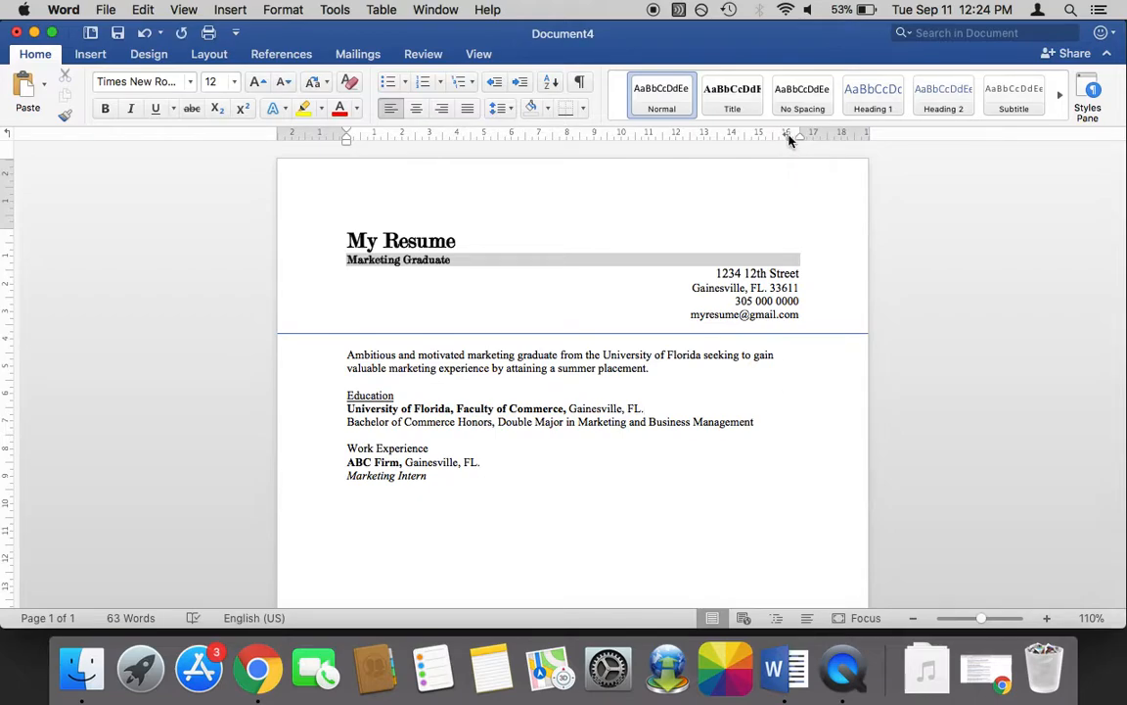
mouse_move(787, 133)
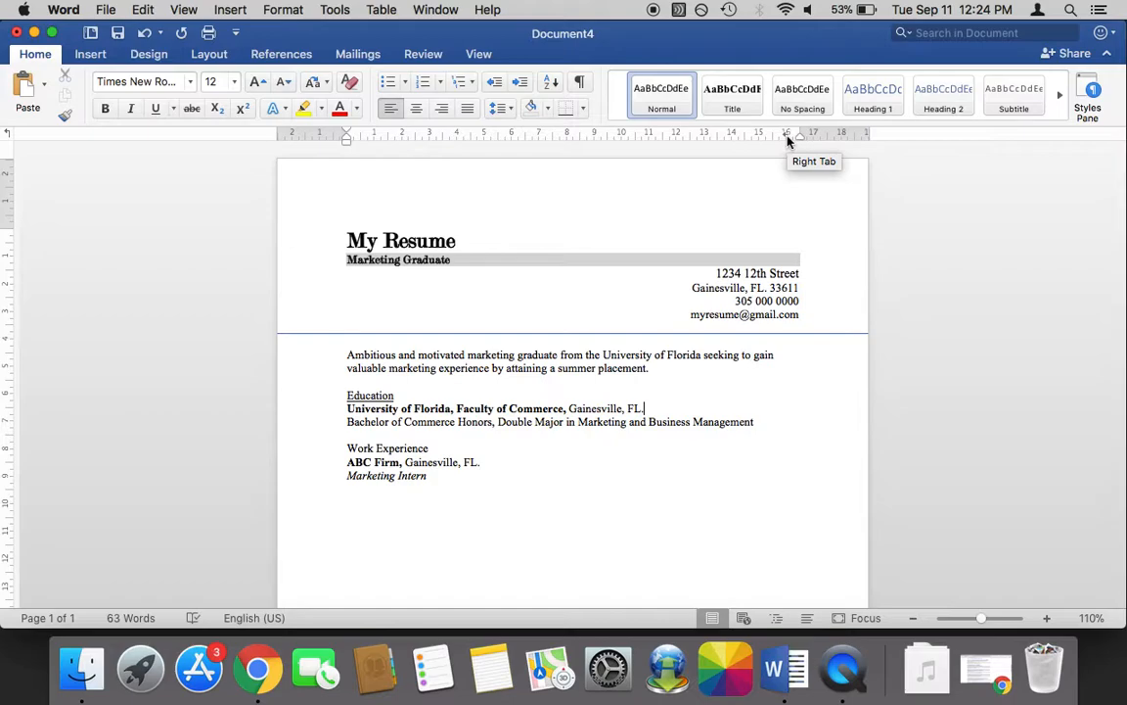
mouse_move(793, 133)
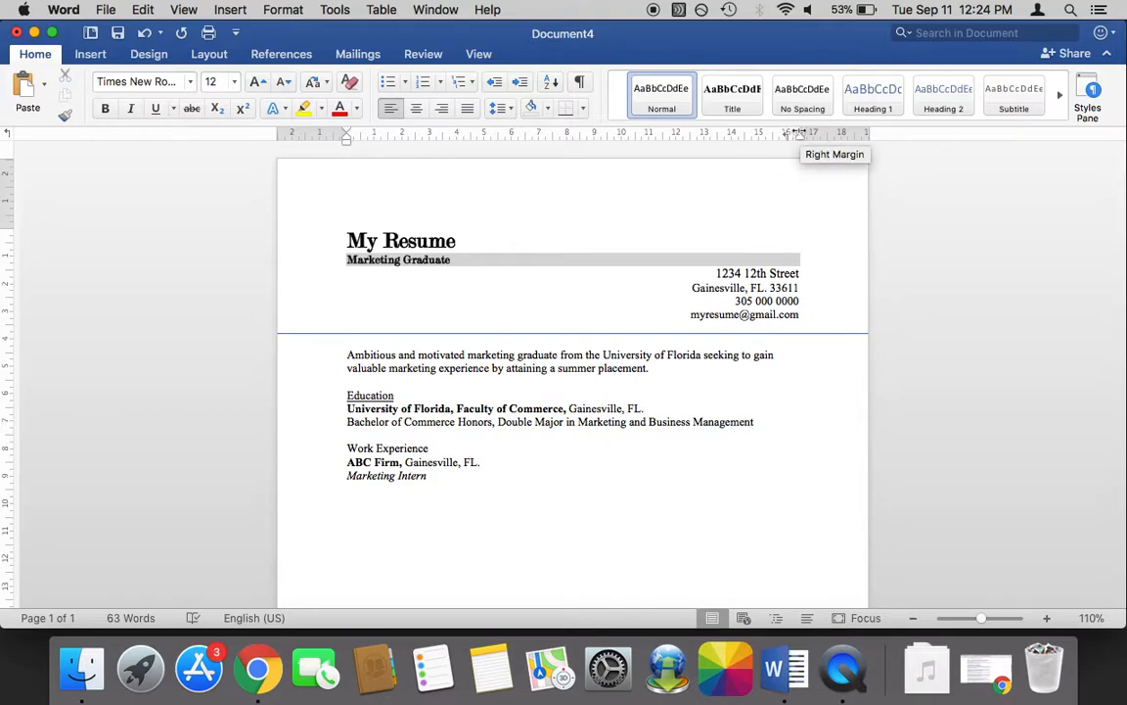
left_click(642, 409)
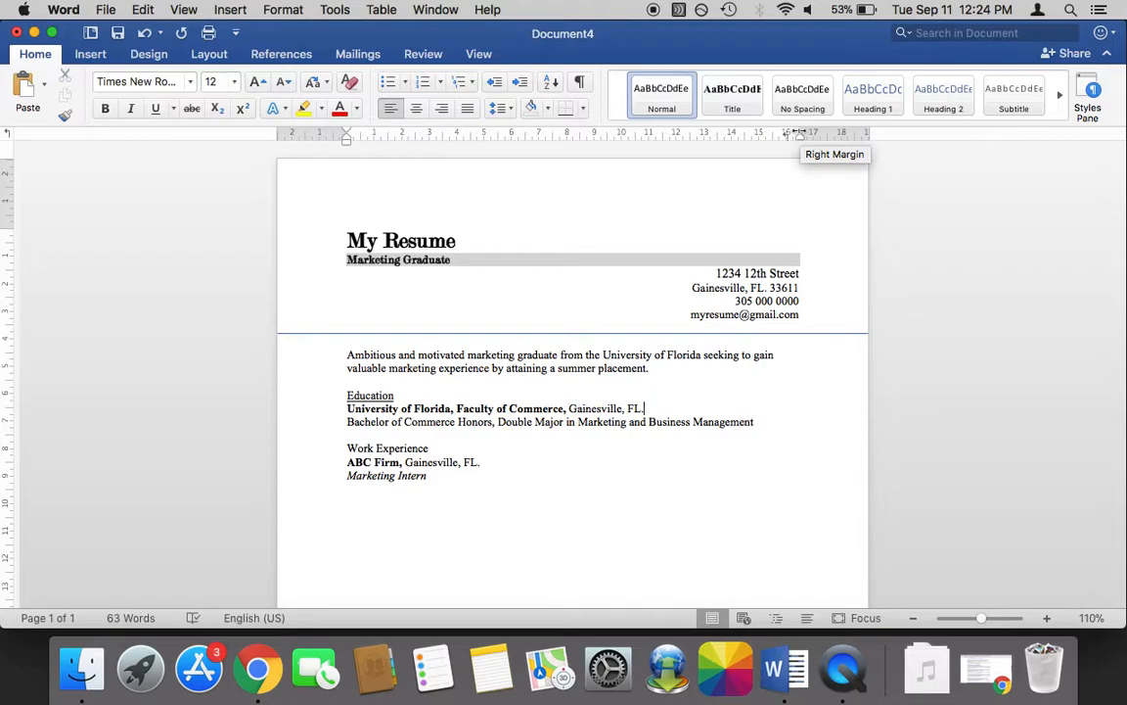
mouse_move(799, 136)
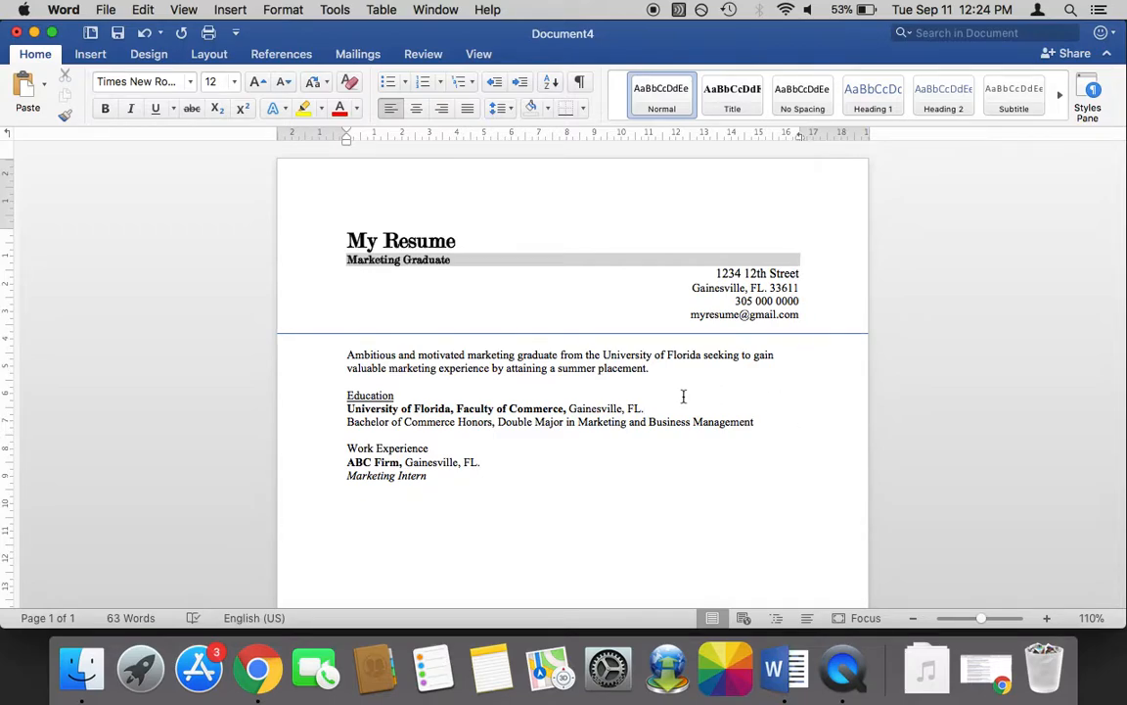
left_click(646, 409)
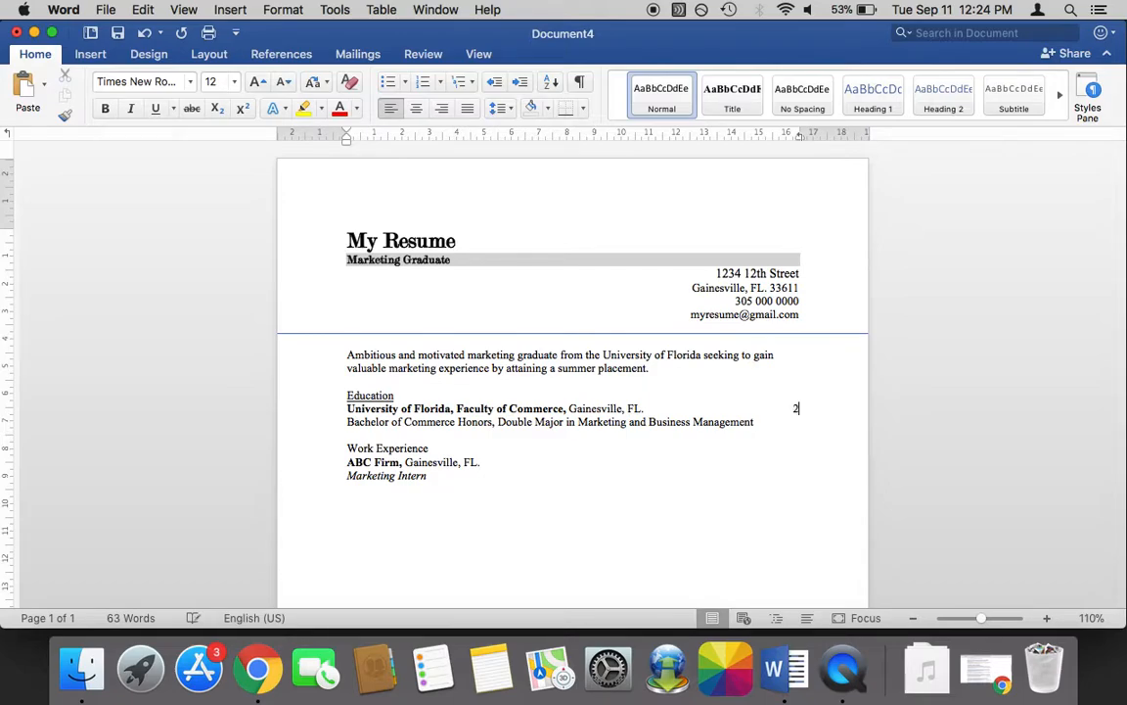
type("014-20")
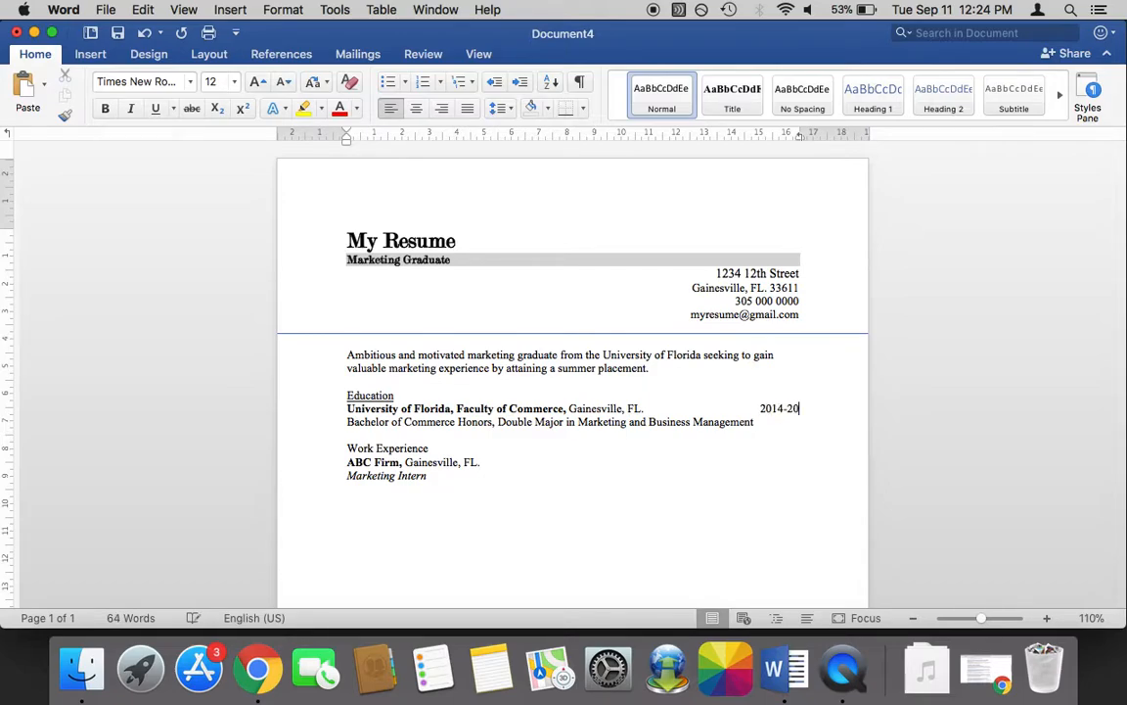
type("18")
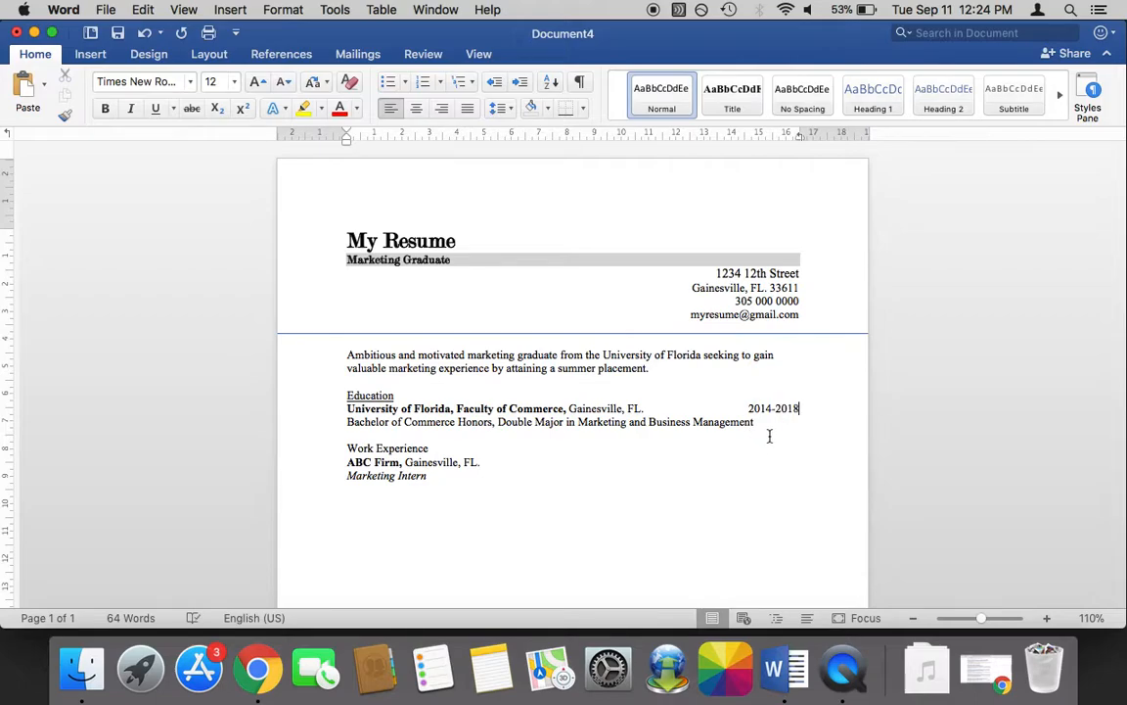
scroll("up", 3)
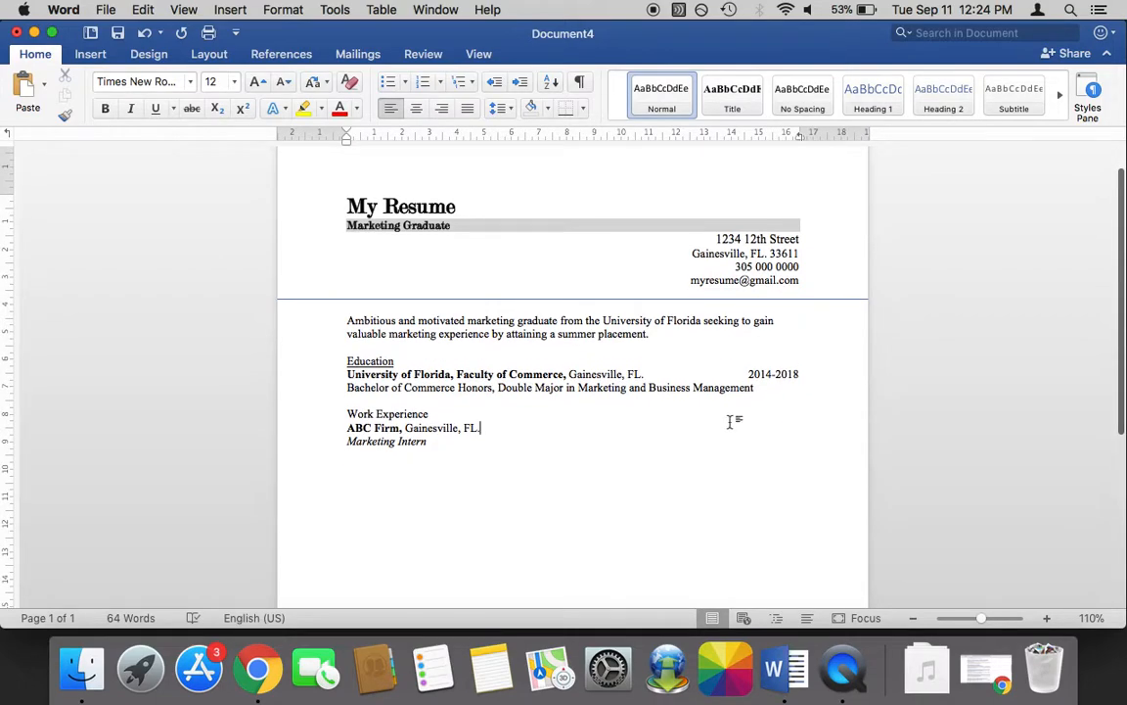
mouse_move(485, 431)
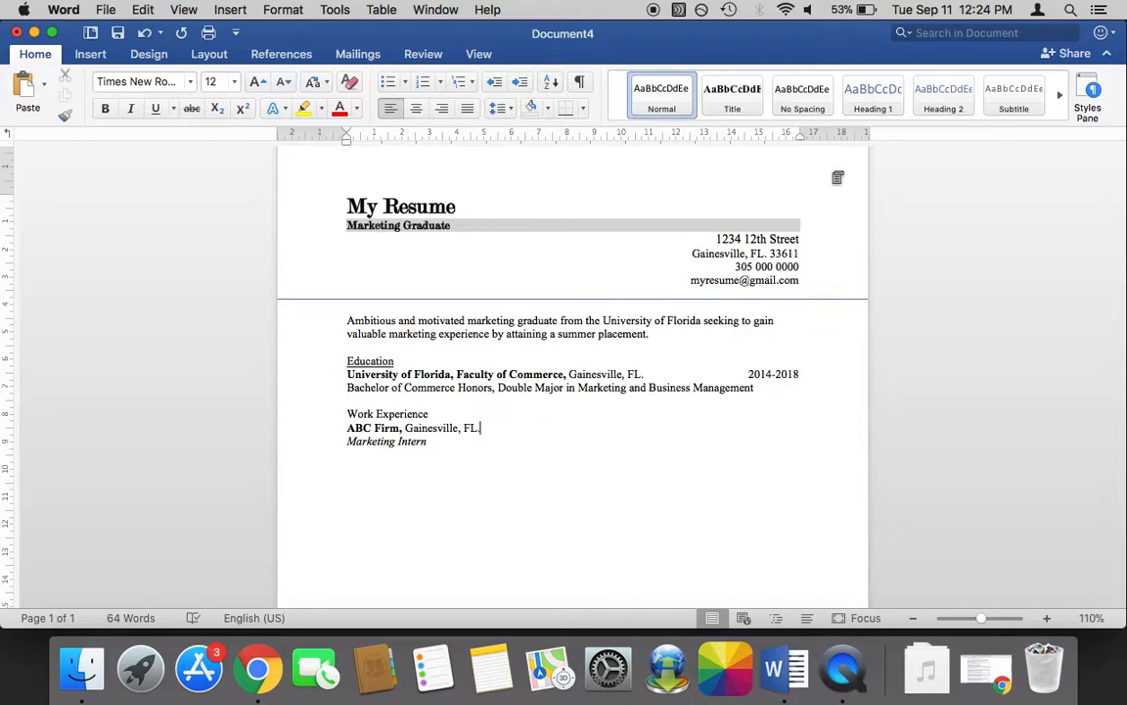
mouse_move(795, 139)
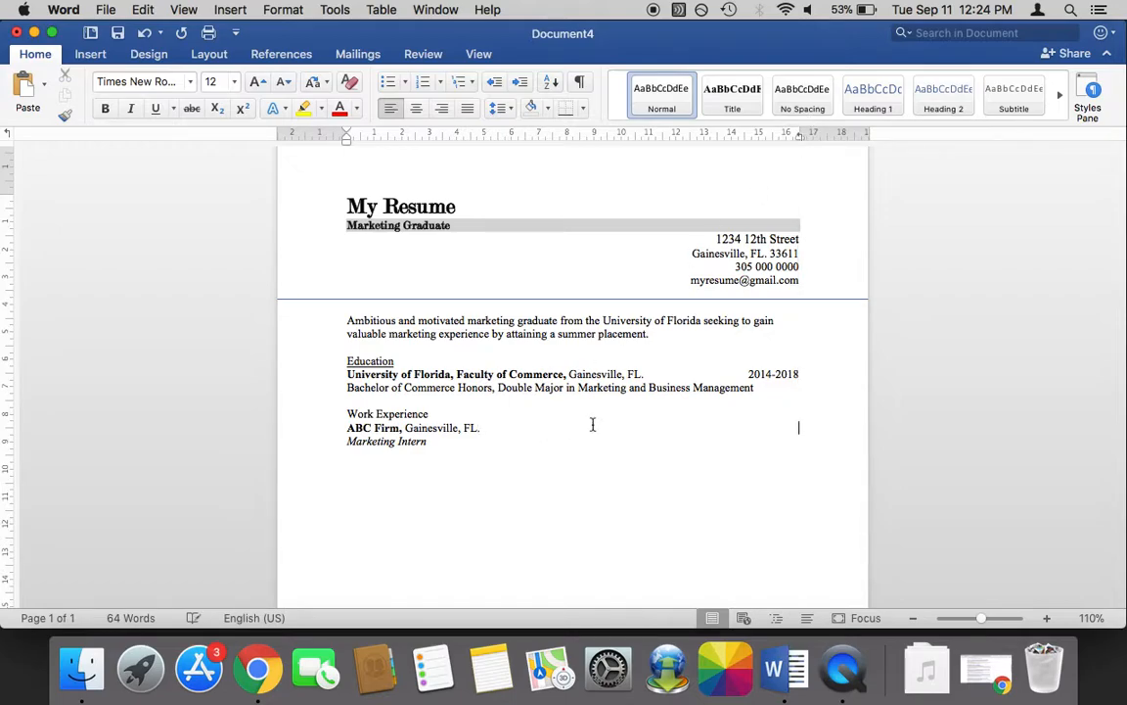
Step: Enter 2017-2018 right-aligned at the end of the ABC Firm line
type("2017")
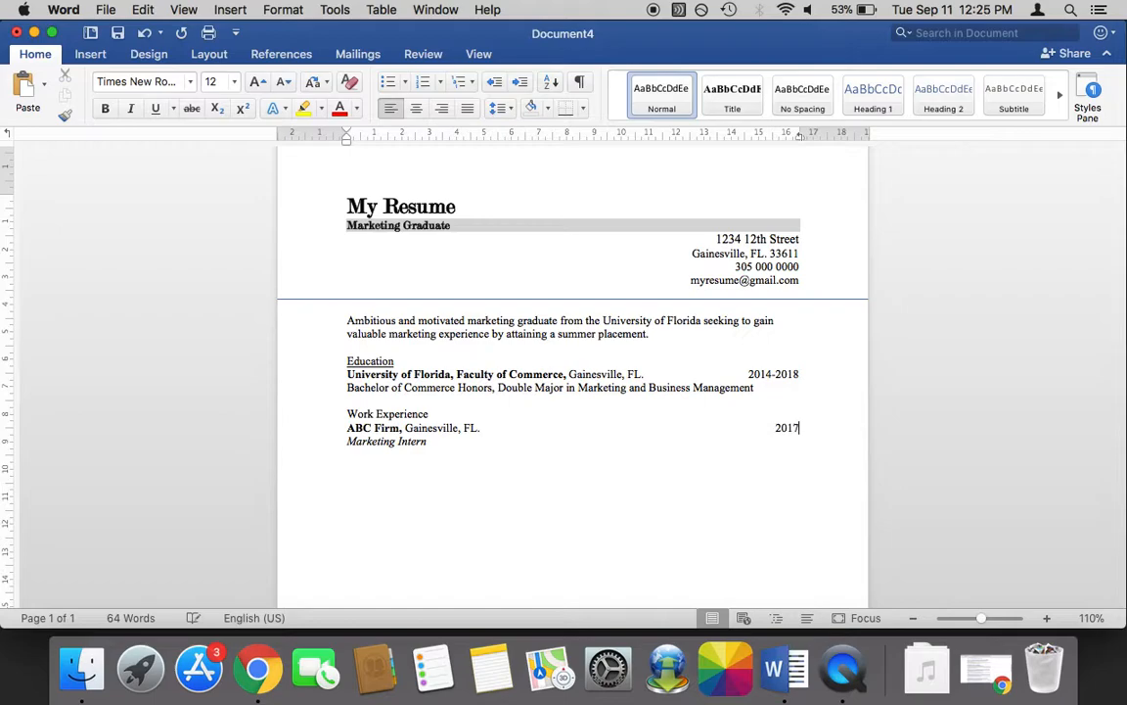
type("-2018")
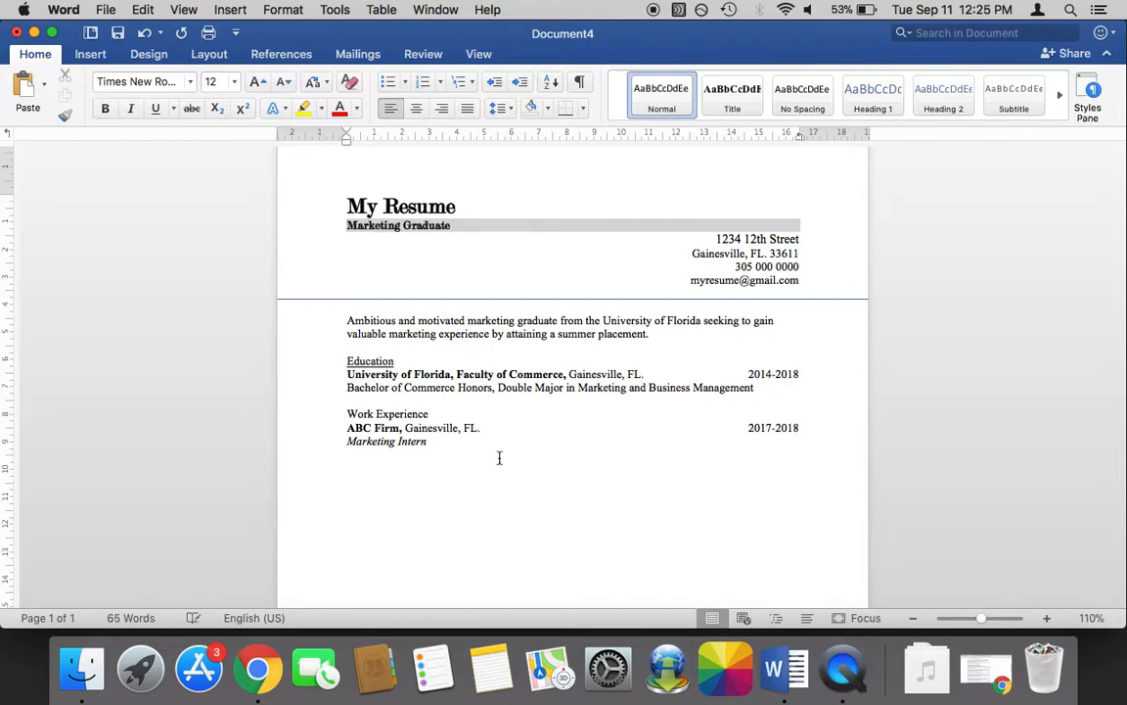
scroll("up", 3)
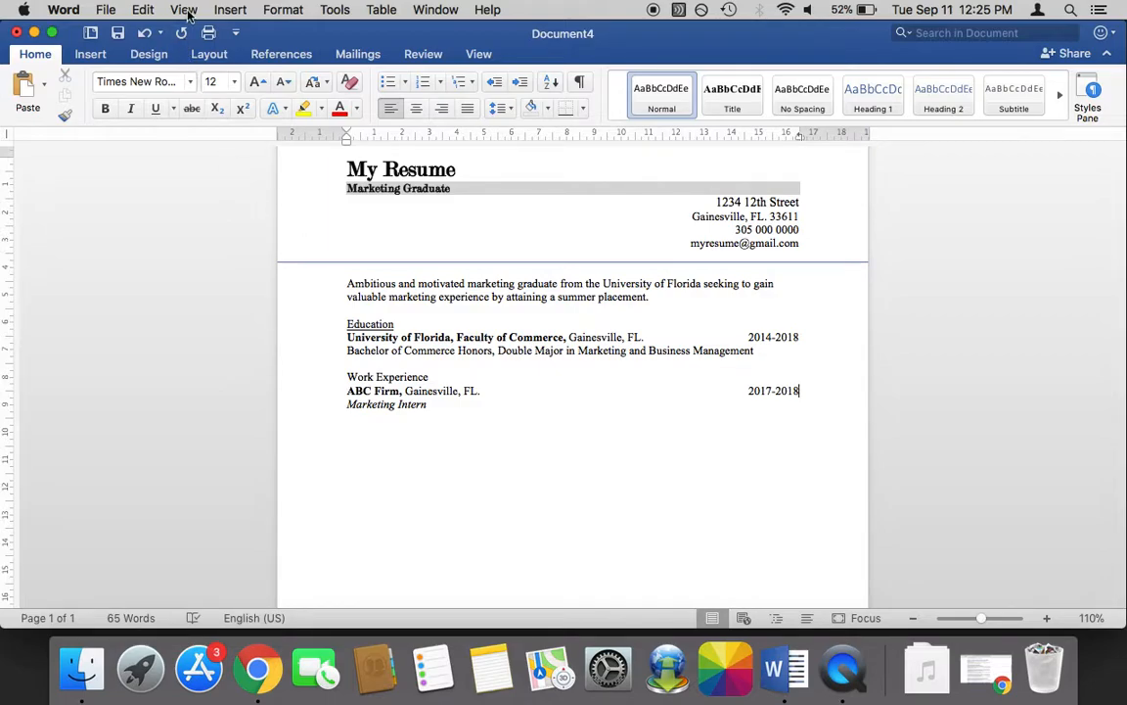
Step: Uncheck Ruler in the View menu so the rulers are hidden again
left_click(184, 10)
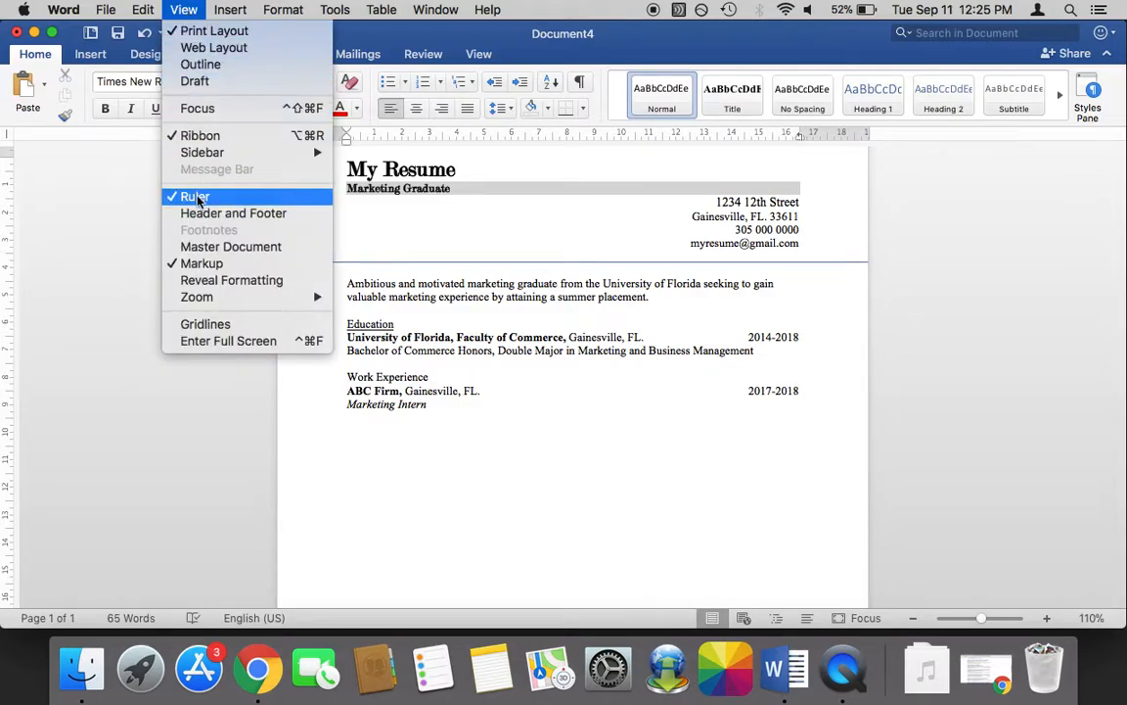
left_click(196, 195)
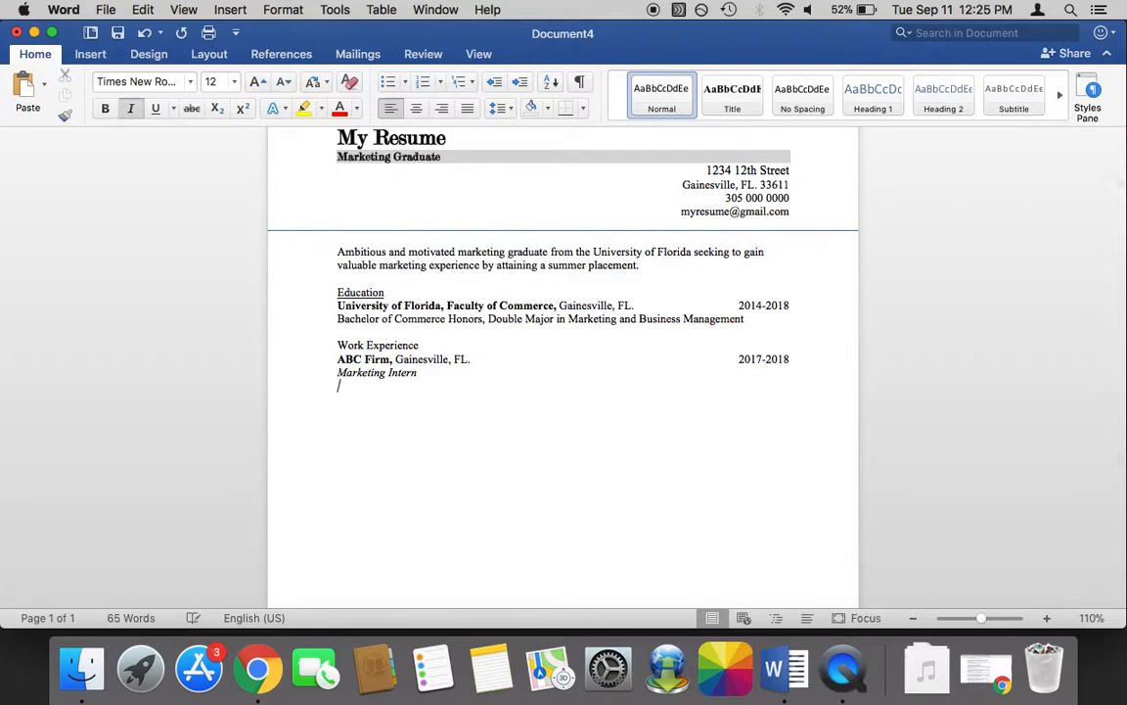
scroll("down", 3)
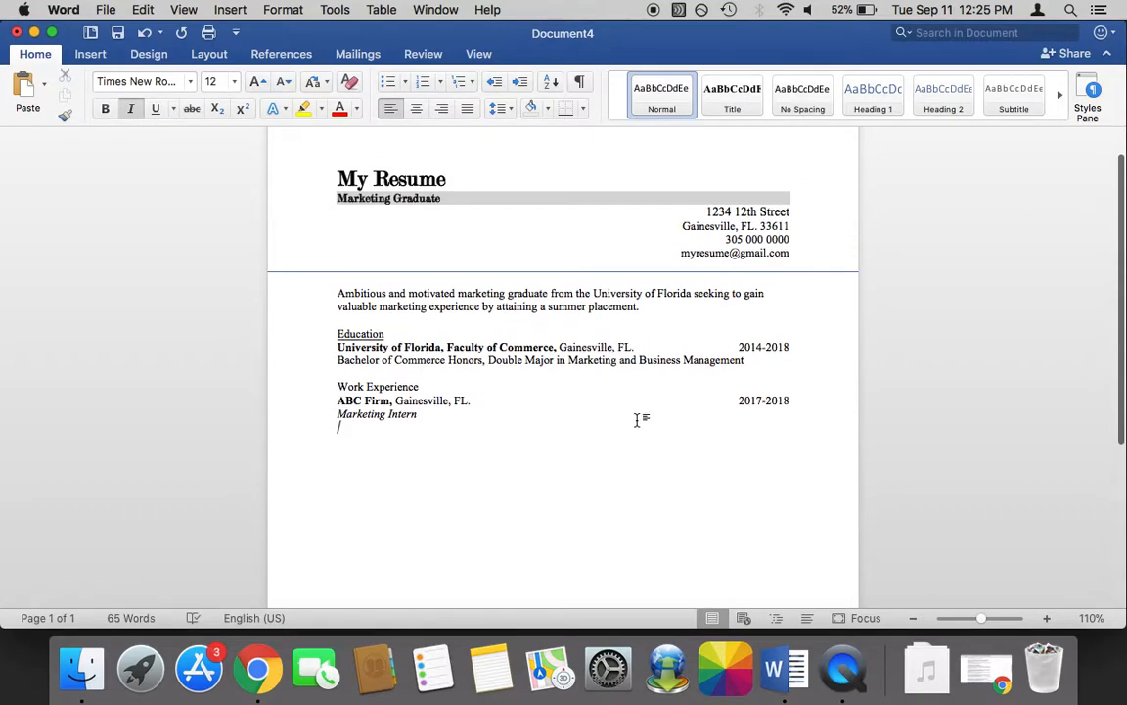